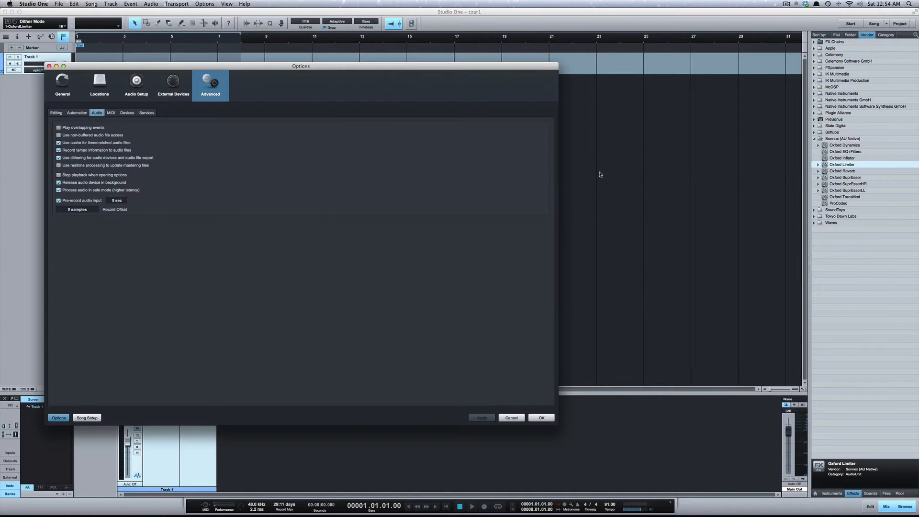
- Review the Advanced preferences: the MIDI page, then the Audio dithering setting
left_click(110, 113)
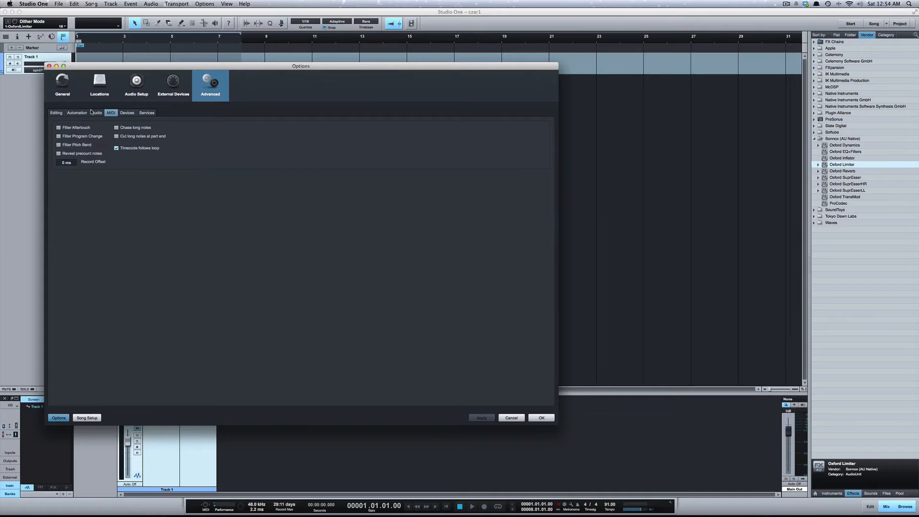
left_click(95, 112)
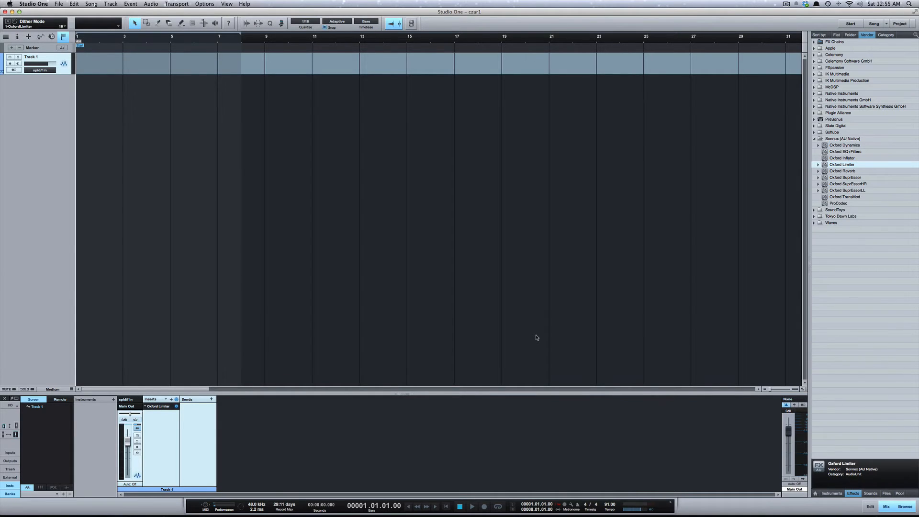
mouse_move(506, 316)
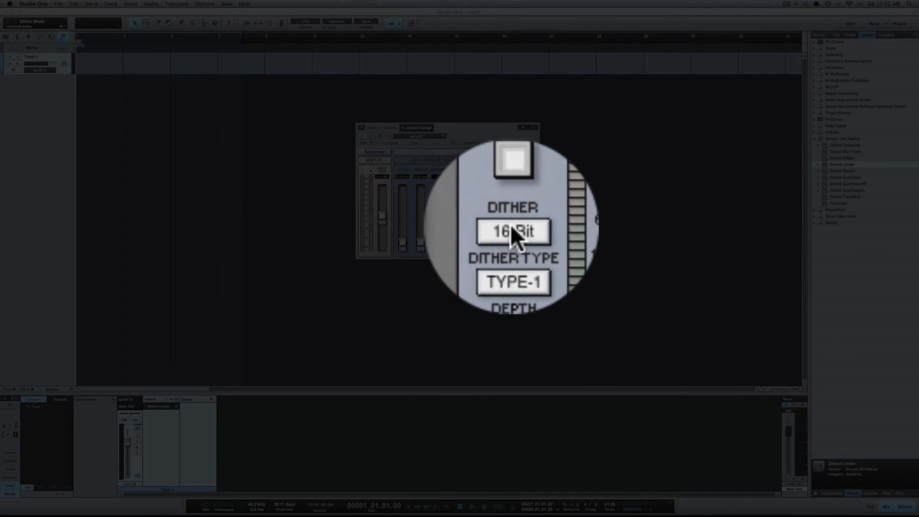
- Switch the Oxford Limiter dither to 24-Bit, TYPE-2 at 100% depth
left_click(513, 246)
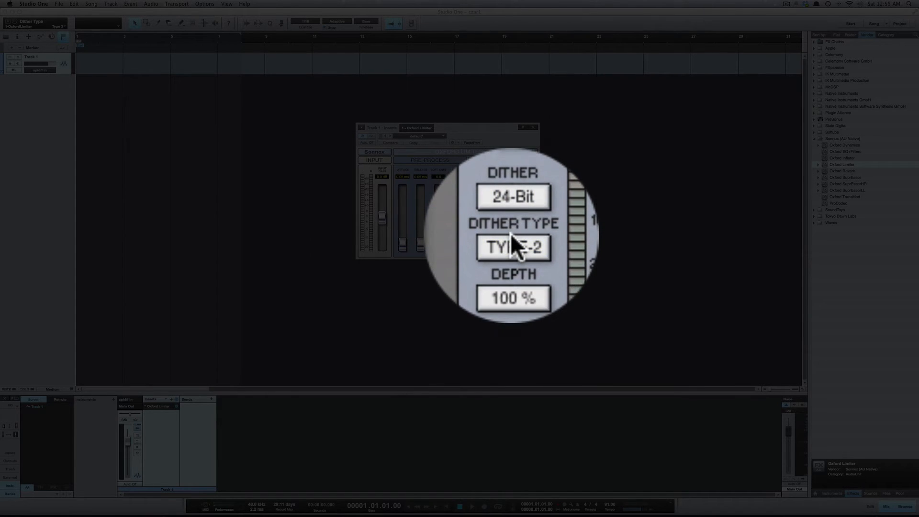